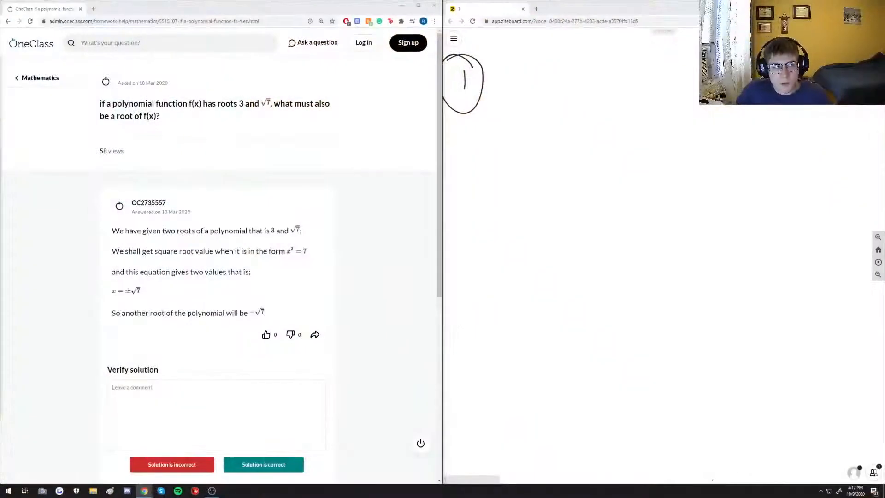
mouse_move(354, 156)
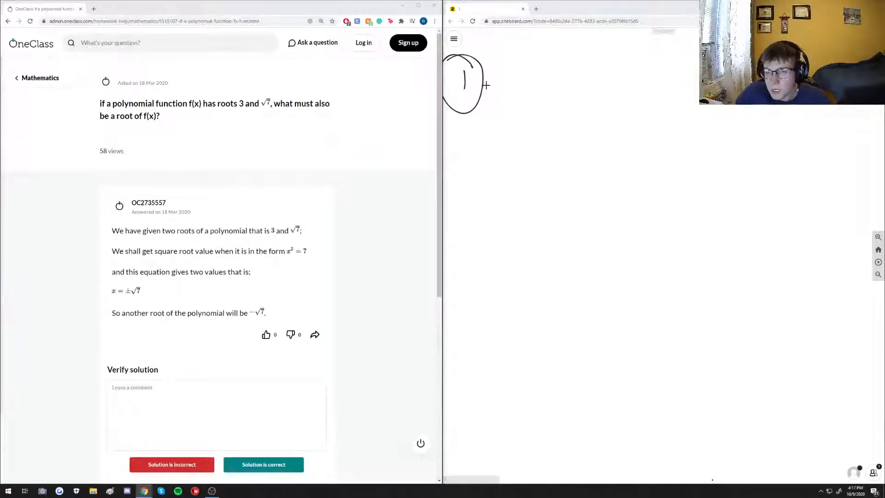
Write 'roots of 3, √7' beside the circled 1 as the problem heading.
drag(513, 98, 567, 99)
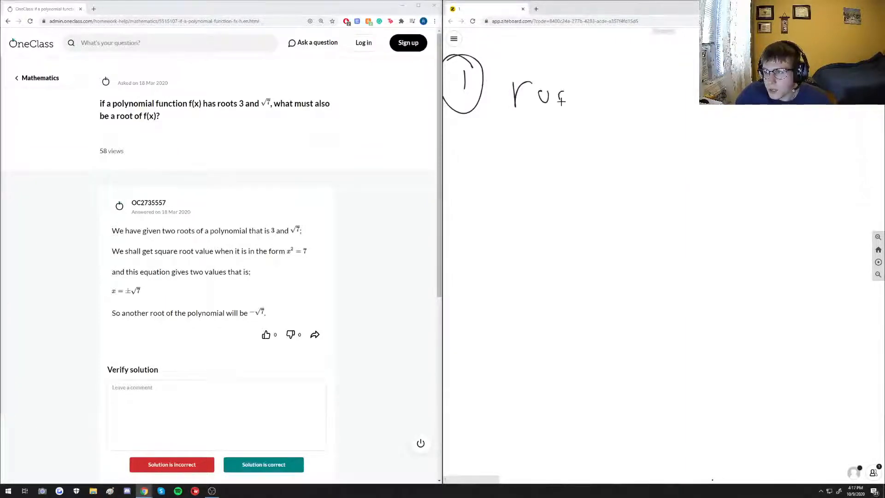
drag(564, 93, 660, 93)
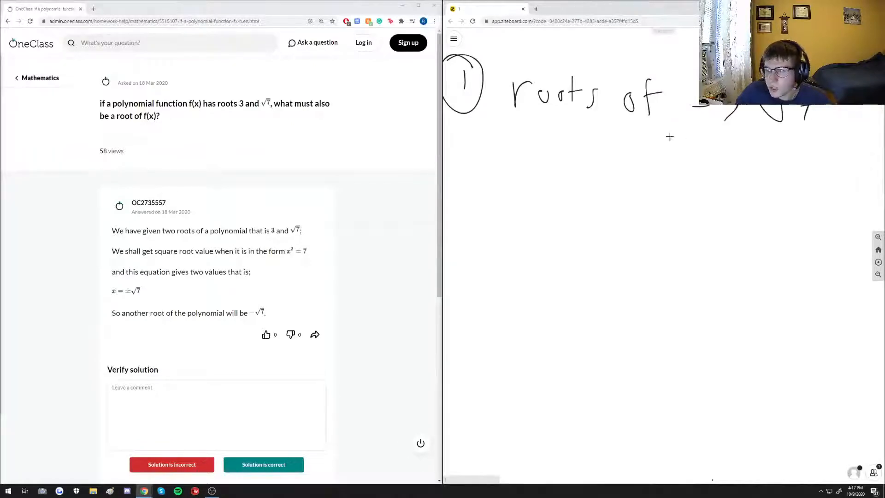
mouse_move(666, 120)
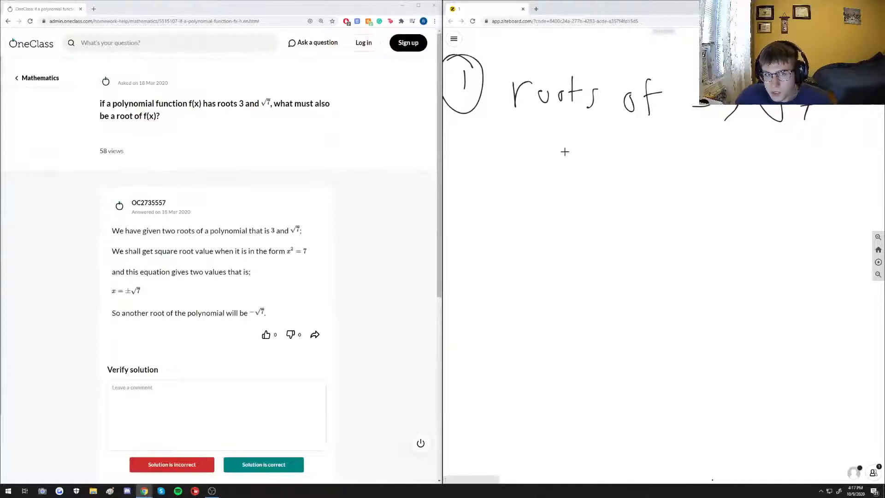
mouse_move(499, 120)
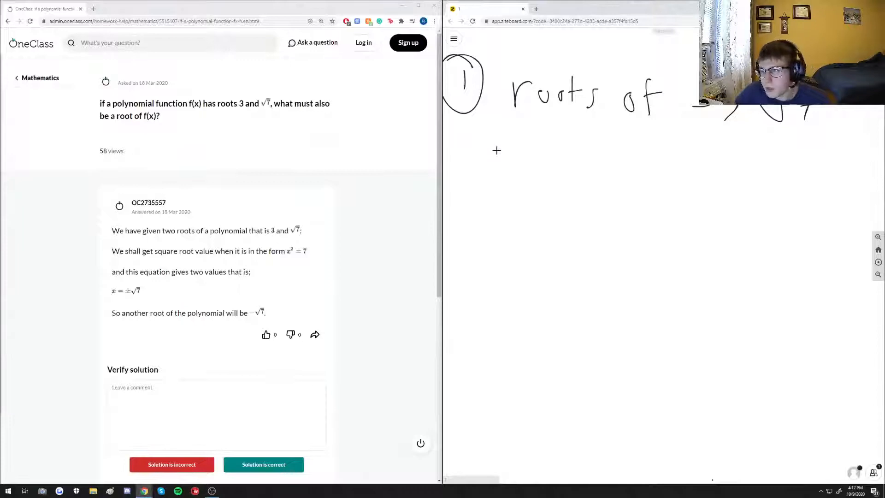
Write 'roots a, b' underlined, with the general factored form (x−a)(x−b) beneath.
drag(500, 167, 544, 167)
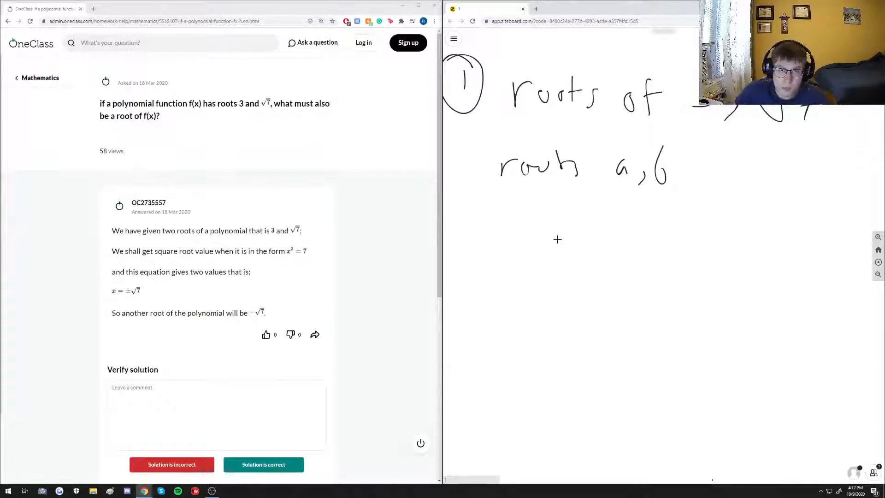
mouse_move(578, 265)
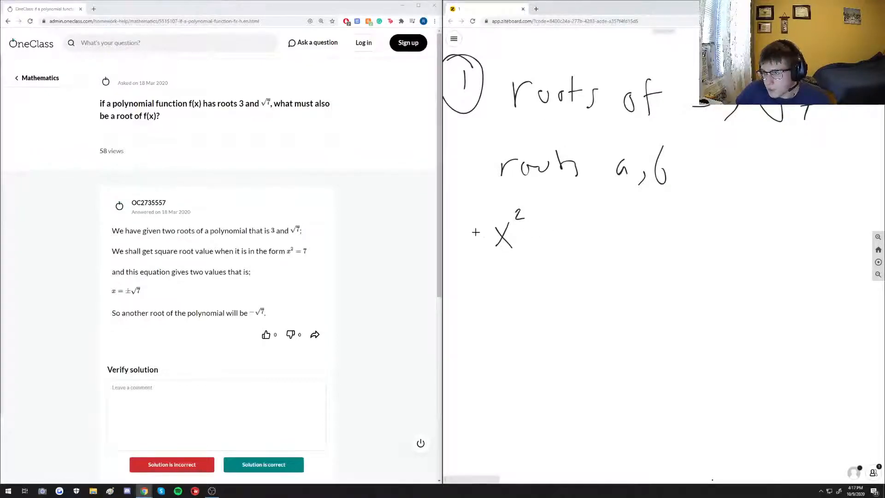
drag(474, 231, 579, 237)
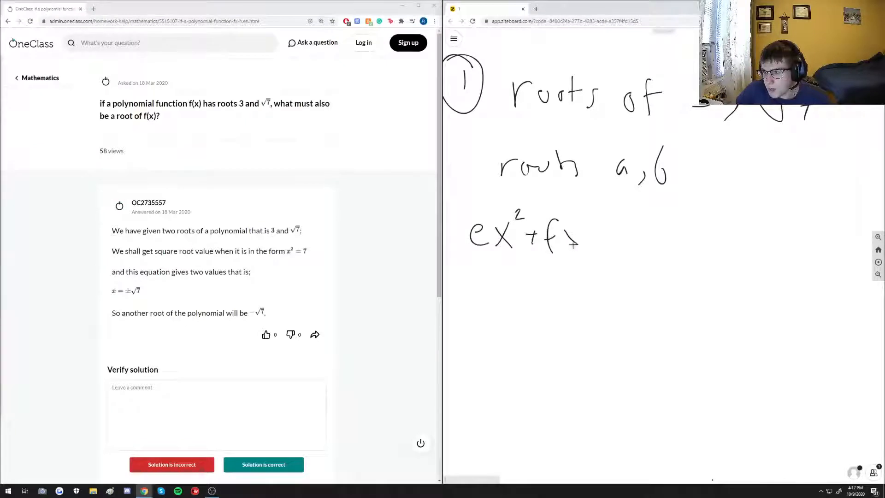
drag(570, 237, 627, 248)
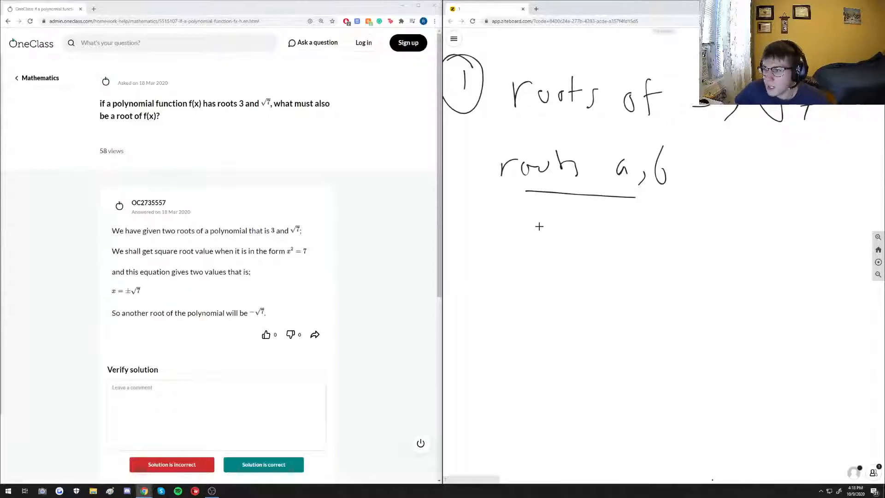
drag(534, 231, 590, 255)
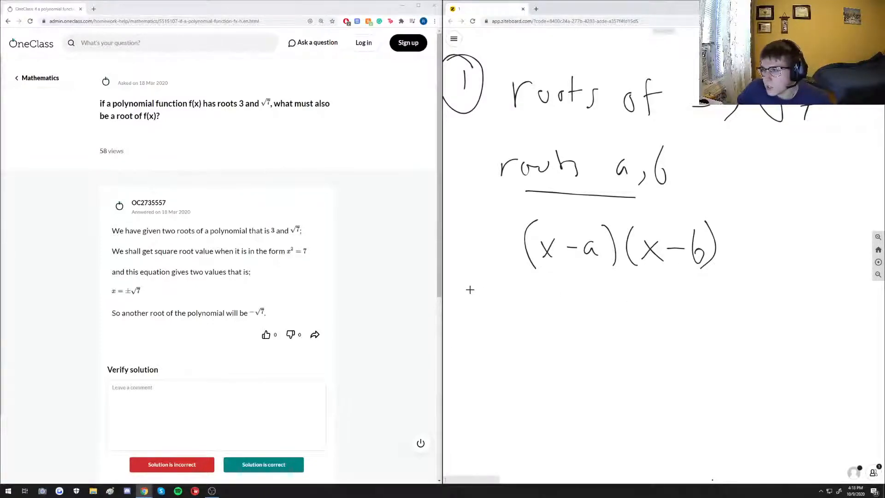
Draw a dividing line and write (x−3)(x²−7) = 0 below it.
drag(470, 290, 859, 274)
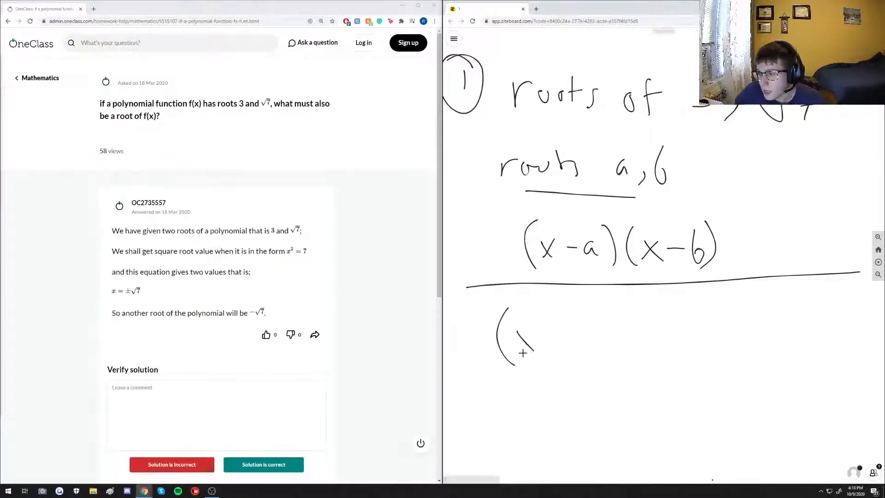
drag(519, 338, 593, 339)
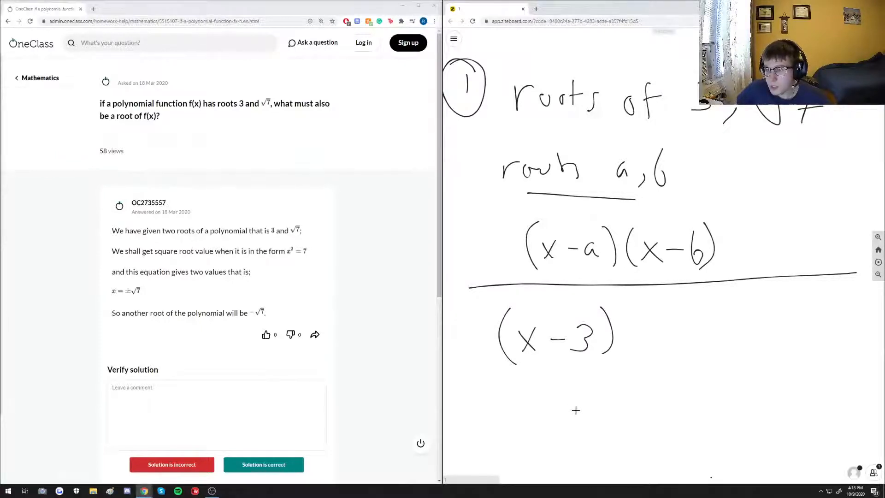
drag(627, 339, 666, 328)
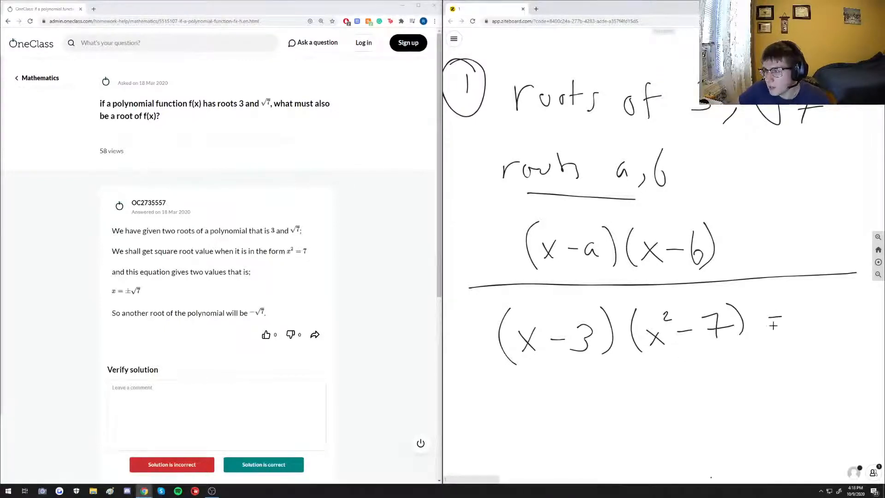
drag(768, 321, 824, 322)
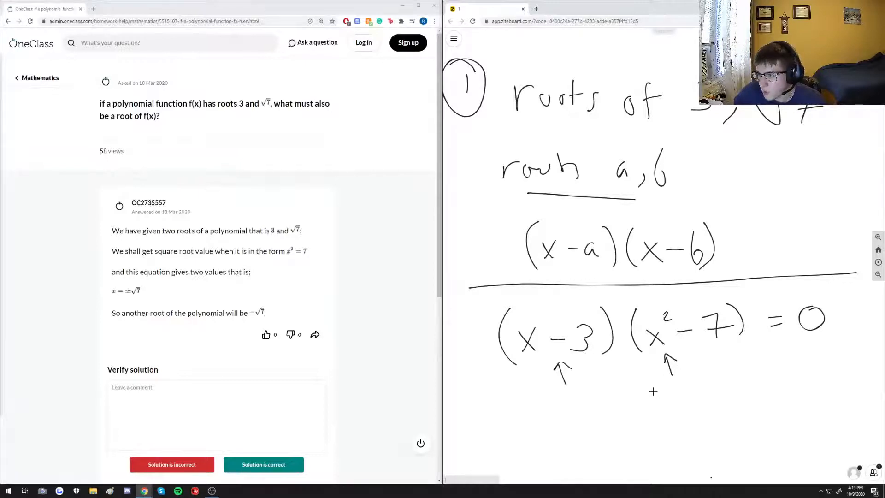
Under the braced x² − 7, write ±√7 ⇒ (7−7) as the check.
drag(652, 384, 678, 401)
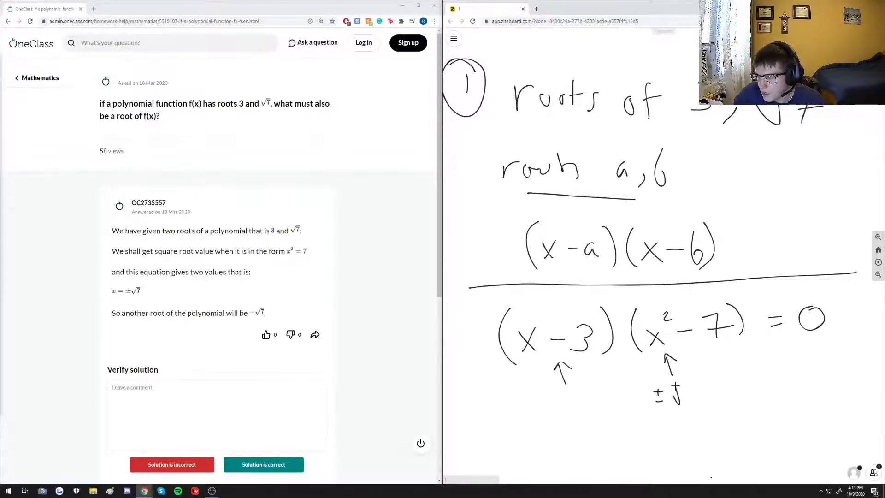
drag(672, 396, 705, 389)
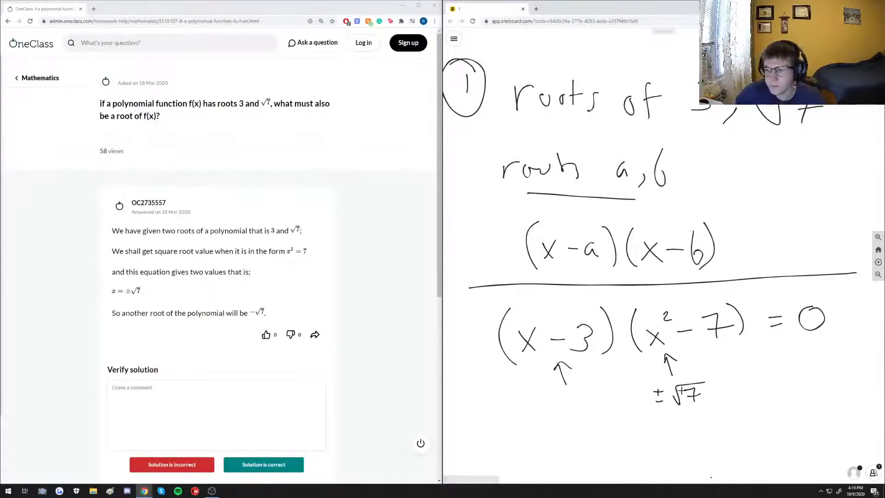
drag(654, 372, 740, 356)
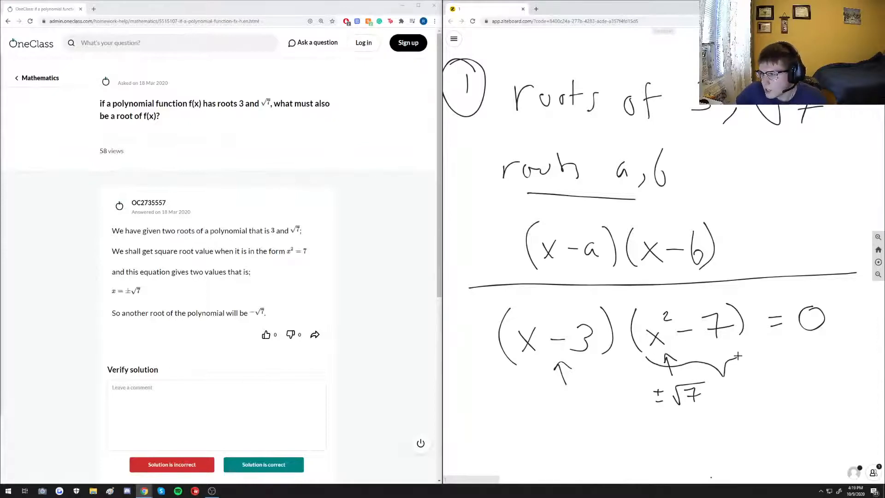
drag(723, 401, 768, 387)
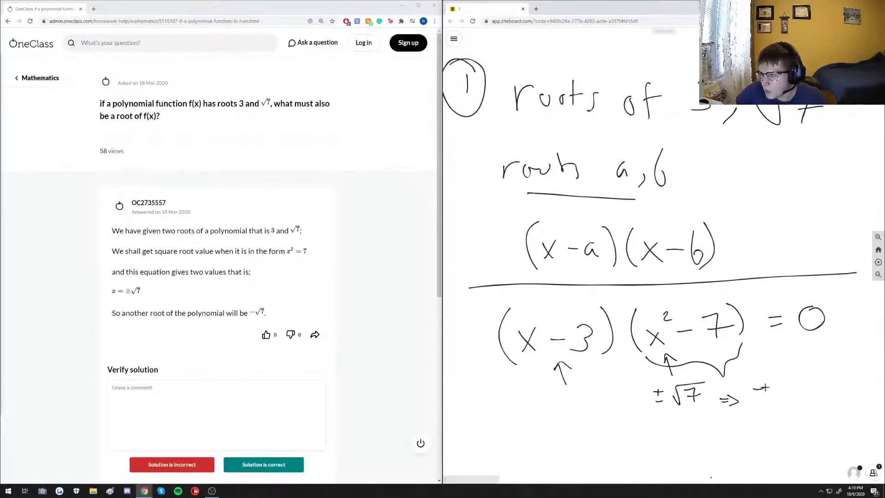
drag(750, 389, 796, 401)
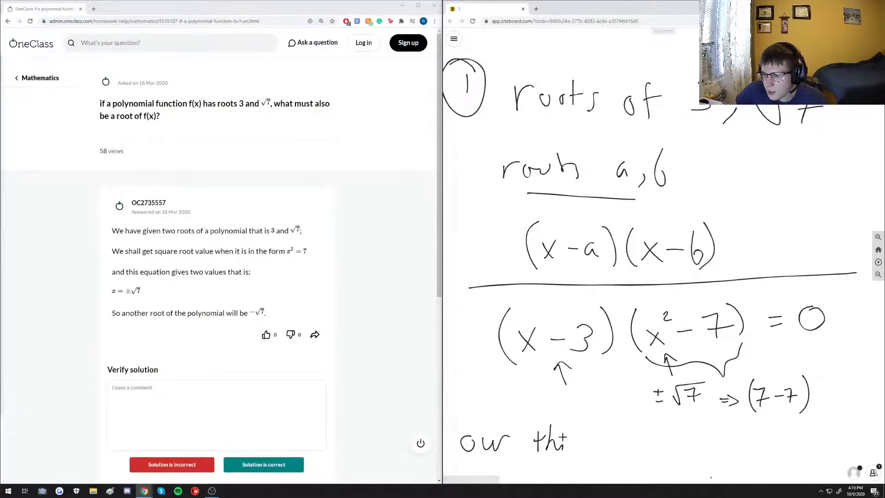
Write the conclusion 'our third root is −√7' at the bottom.
drag(565, 441, 635, 441)
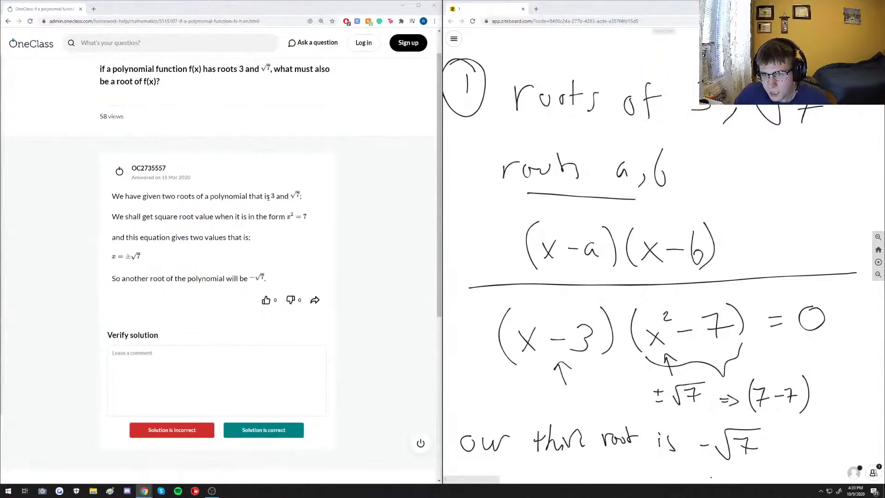
Enter the verification comment 'This is correct. Great job!' on the OneClass answer.
click(178, 350)
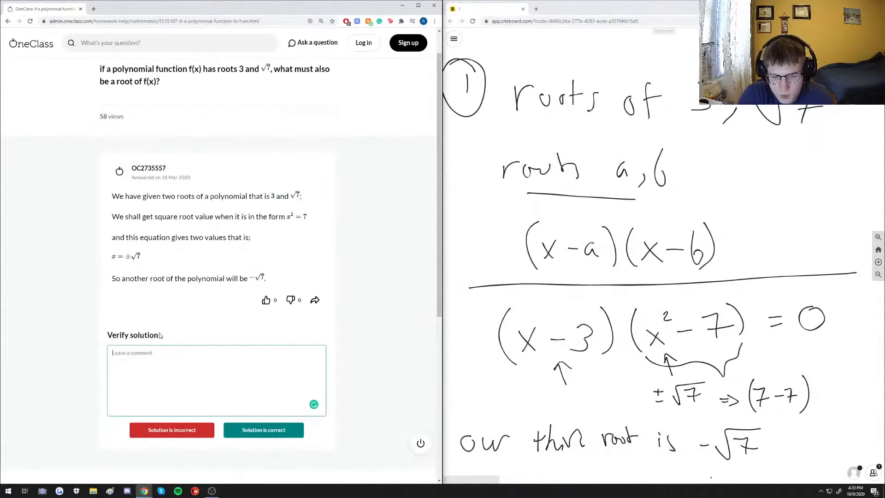
text(This is correct. Great job)
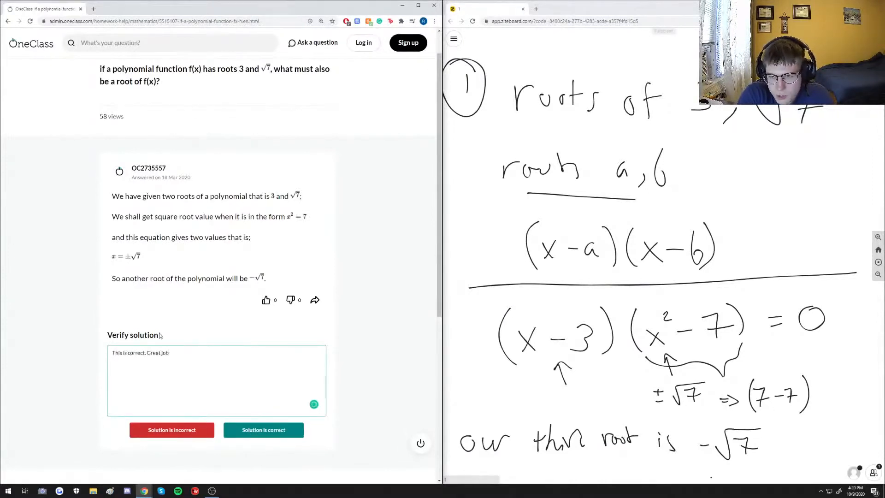
text(!)
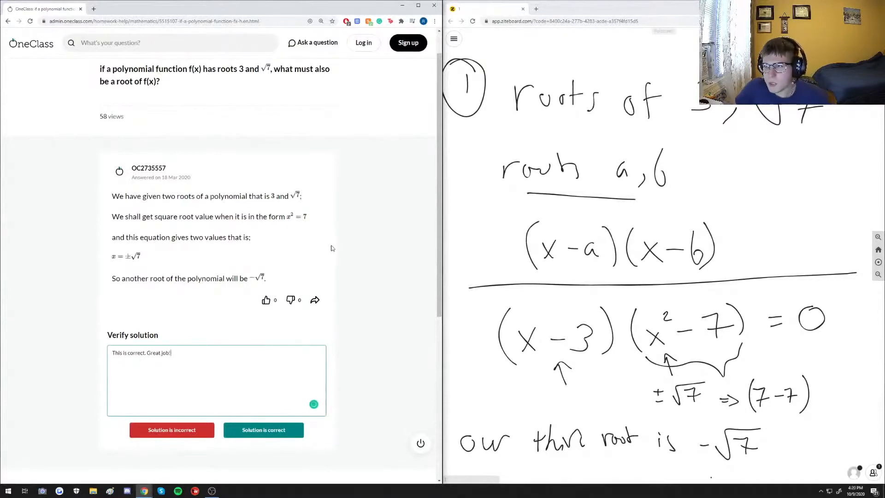